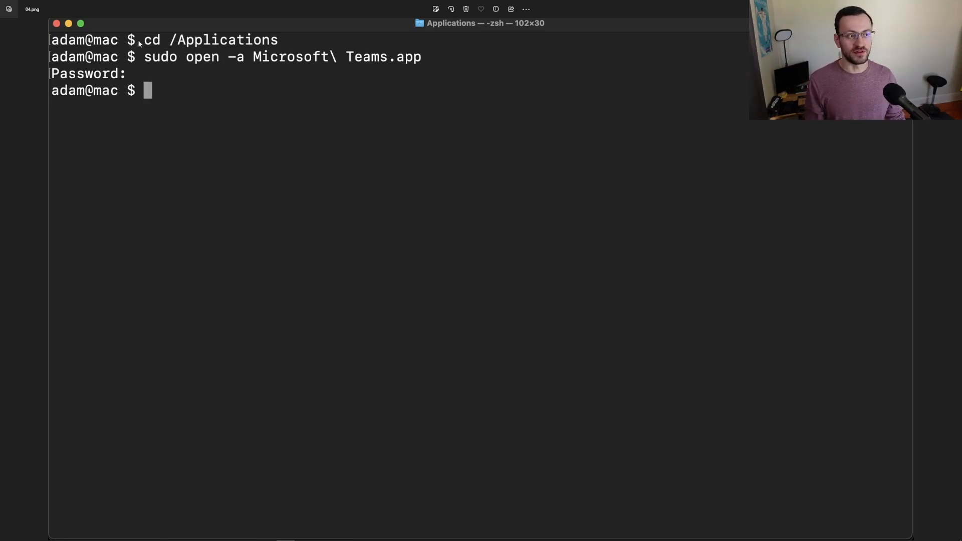
{"action": "mouse_move", "coordinate": [181, 45]}
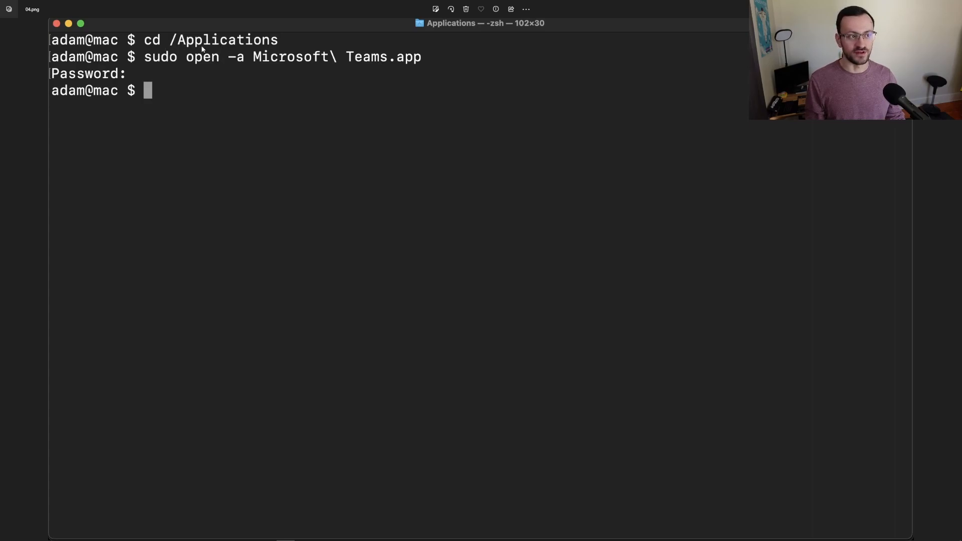
{"action": "mouse_move", "coordinate": [175, 56]}
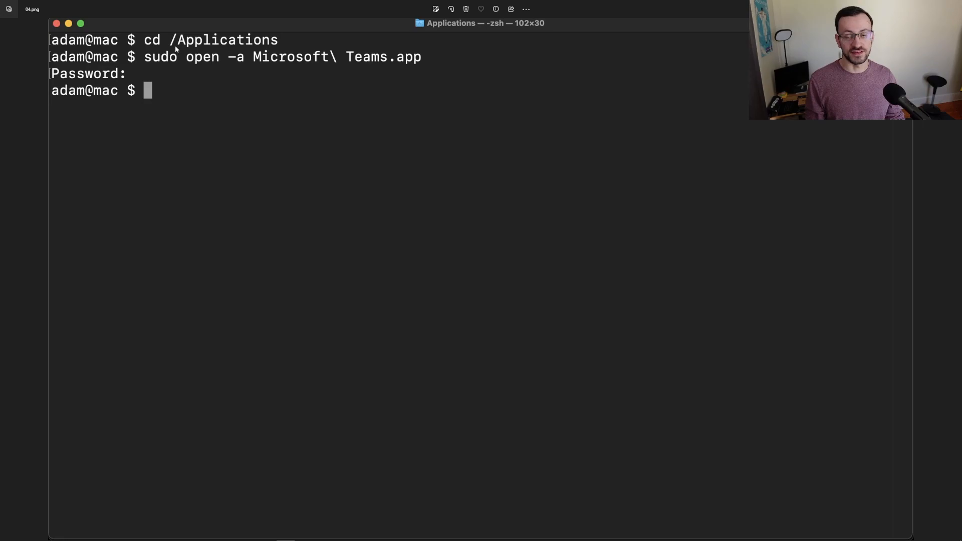
{"action": "mouse_move", "coordinate": [357, 91]}
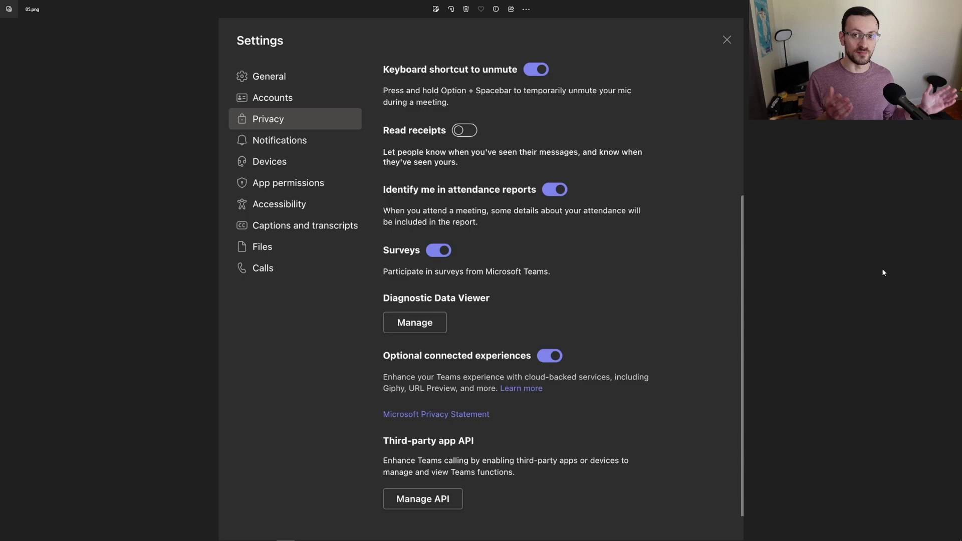
{"action": "mouse_move", "coordinate": [877, 292]}
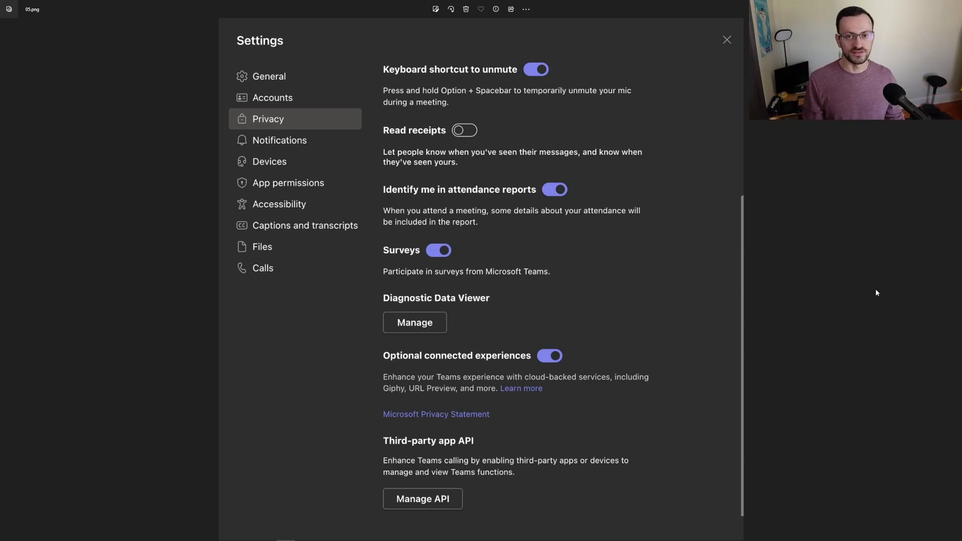
{"action": "mouse_move", "coordinate": [607, 434]}
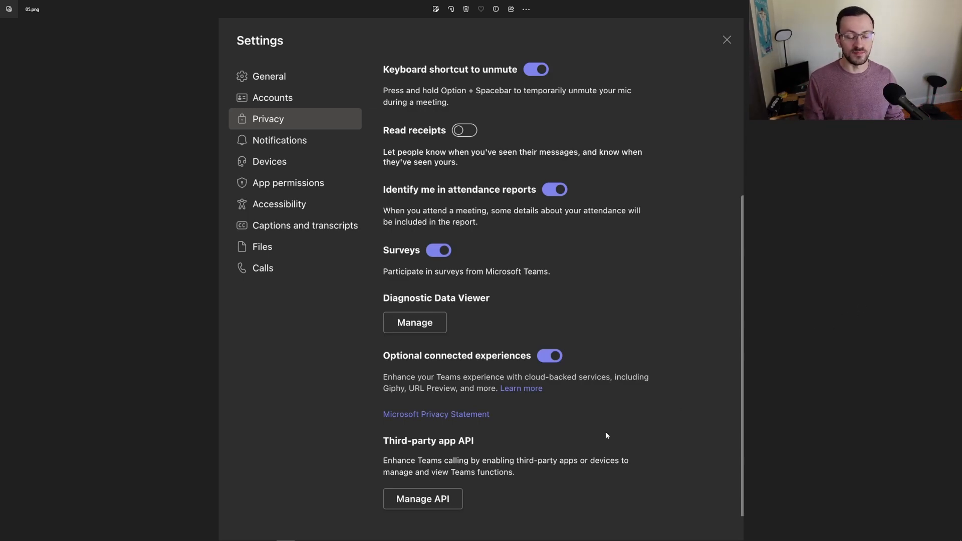
{"action": "mouse_move", "coordinate": [869, 327]}
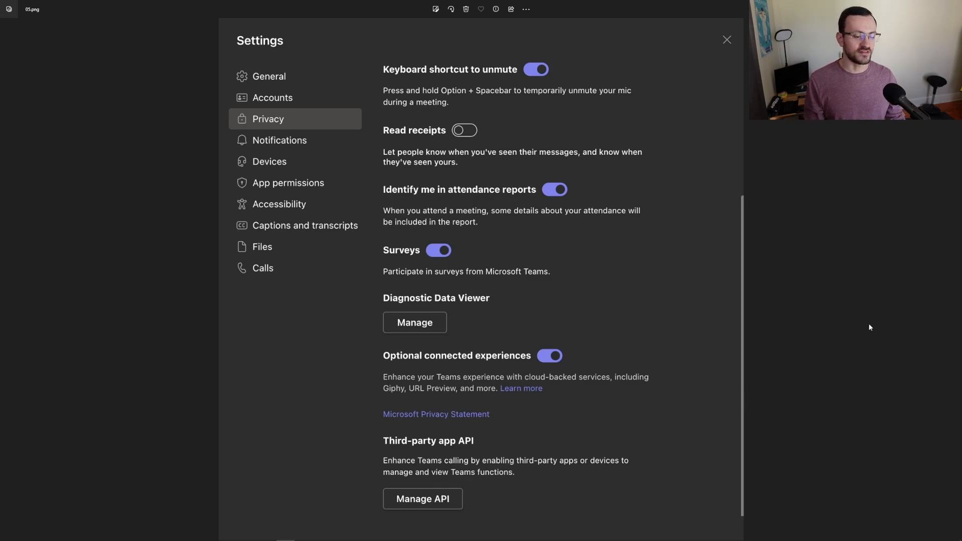
Show the Privacy settings with the Third-party app API section and Manage API option.
{"action": "left_click", "coordinate": [421, 499]}
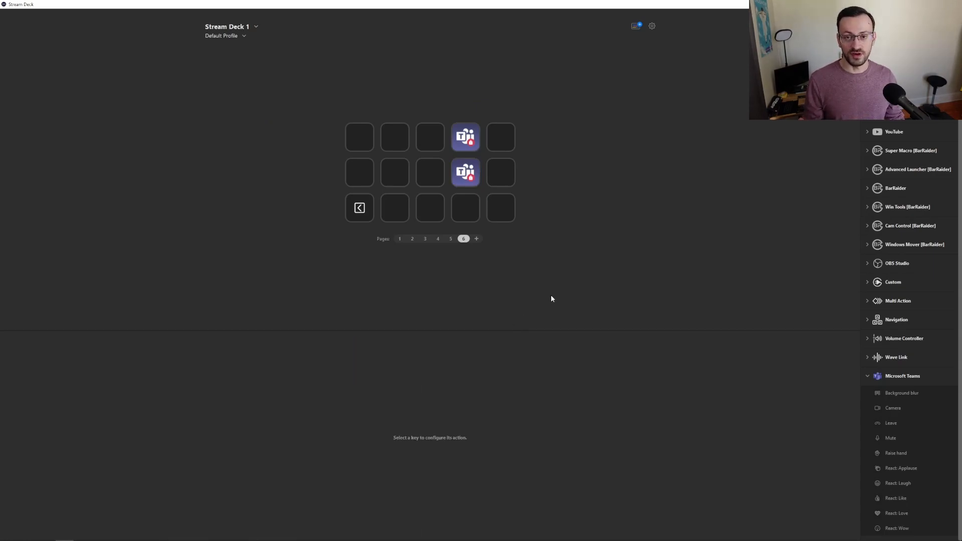
{"action": "mouse_move", "coordinate": [896, 439]}
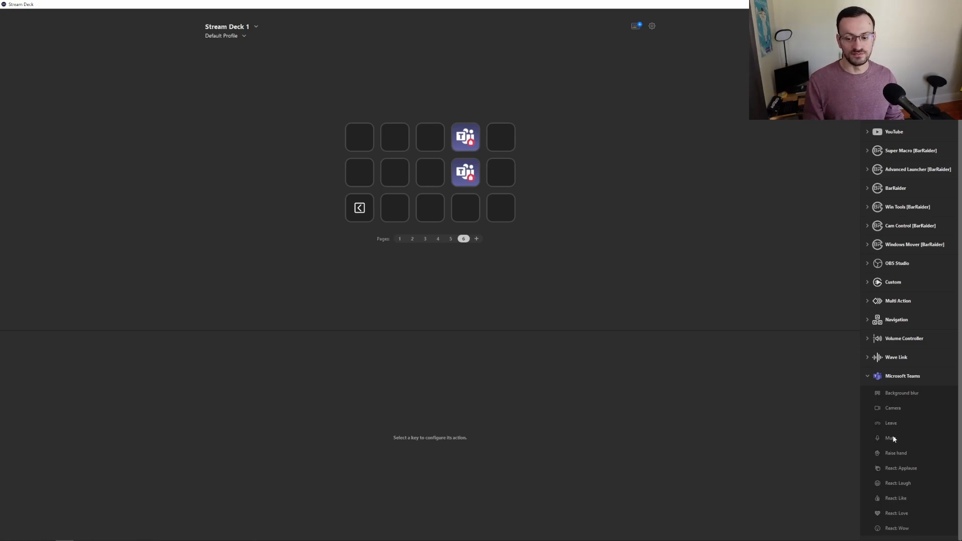